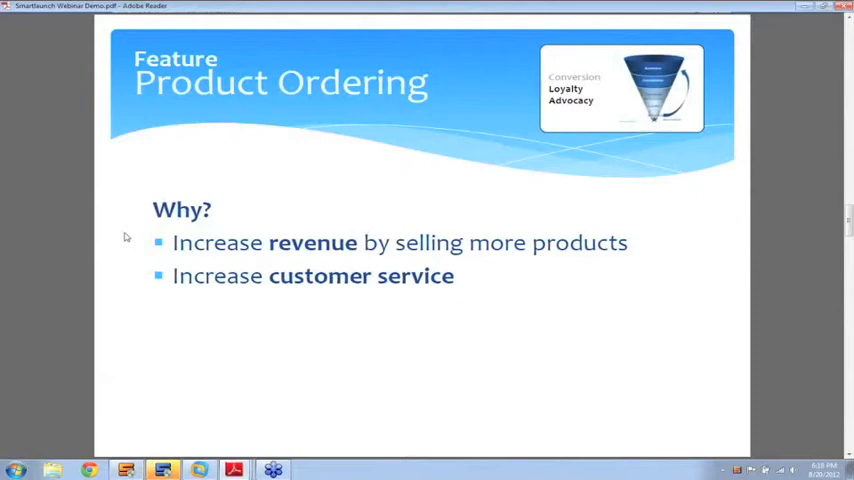
mouse_move(210, 346)
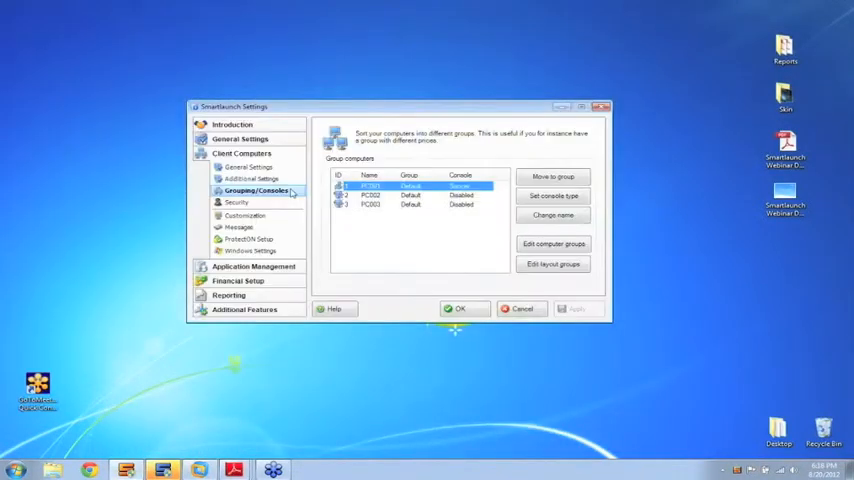
Step: Show the Products/Offers list under Financial Setup (Coffee, Energy Shot, Hot Chocolate, Coke)
left_click(252, 208)
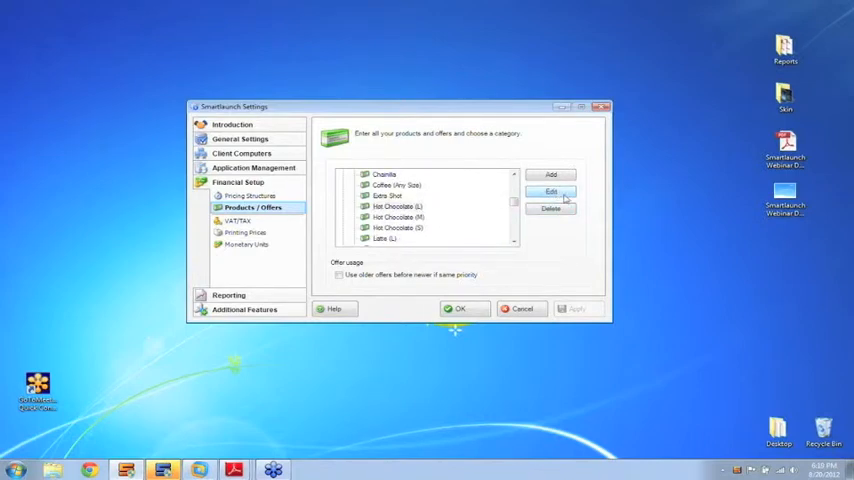
Step: Review the Hot Chocolate product's details and category pricing, then dismiss the Edit product dialog
left_click(550, 192)
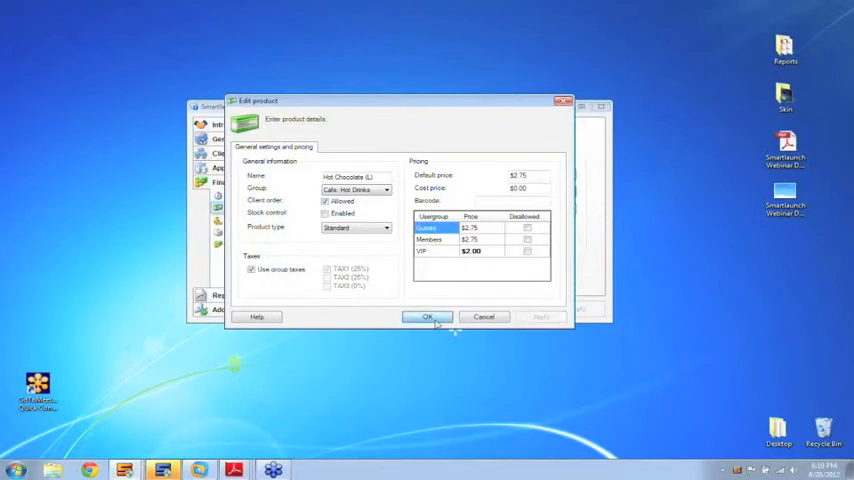
left_click(428, 316)
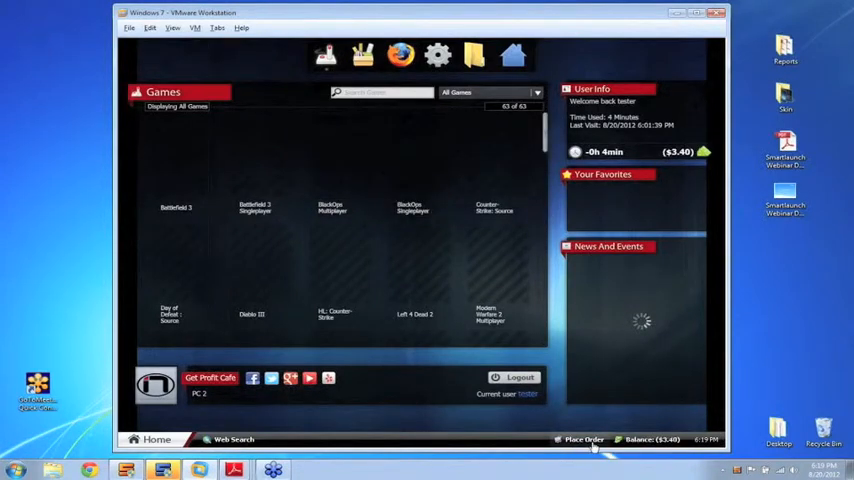
Step: Place a client order for Hot Chocolate from Cafe: Hot Drinks so it awaits acceptance in Administrator
left_click(582, 440)
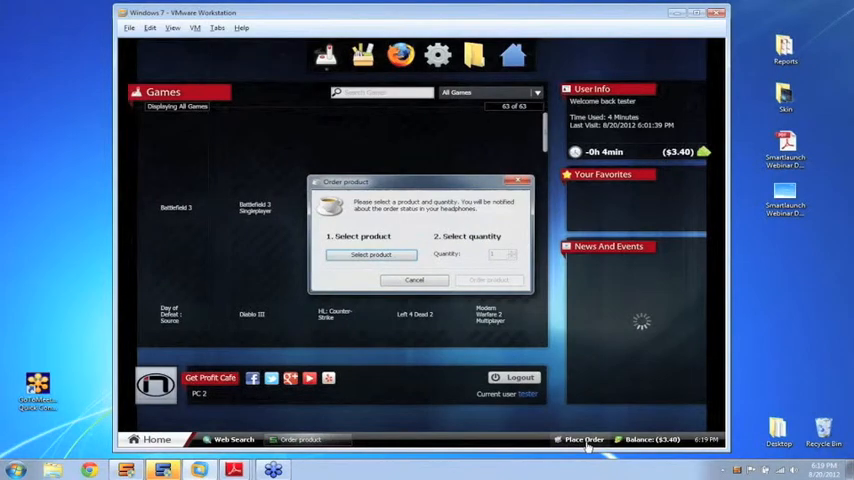
left_click(372, 254)
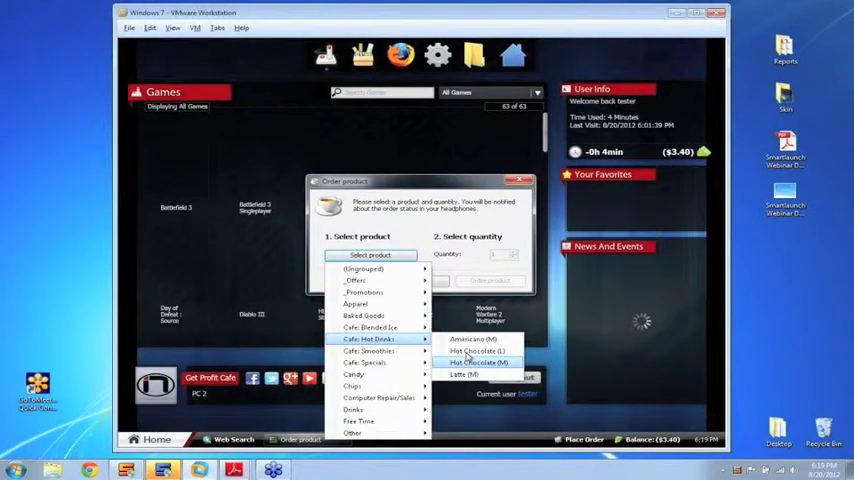
left_click(476, 348)
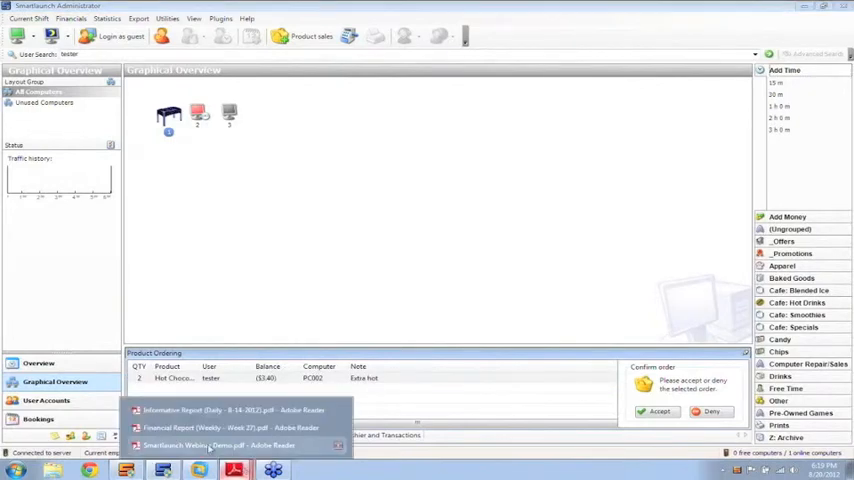
Step: Return to the Product Ordering benefits slide in Adobe Reader
left_click(212, 444)
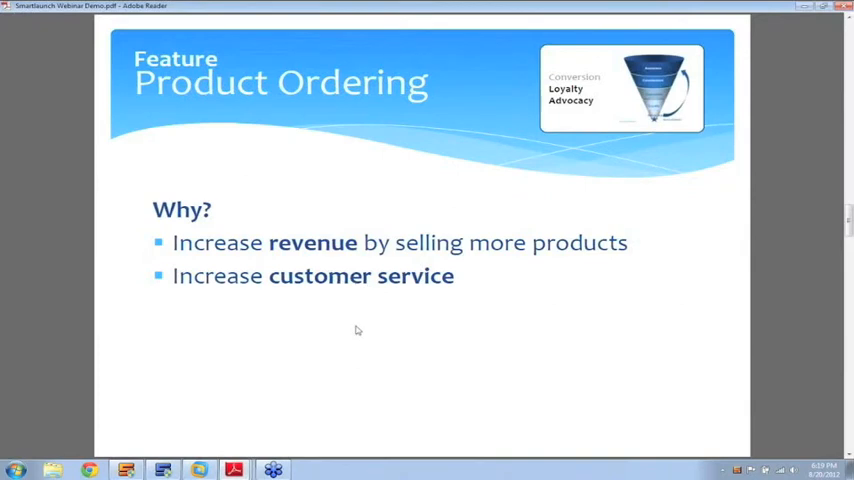